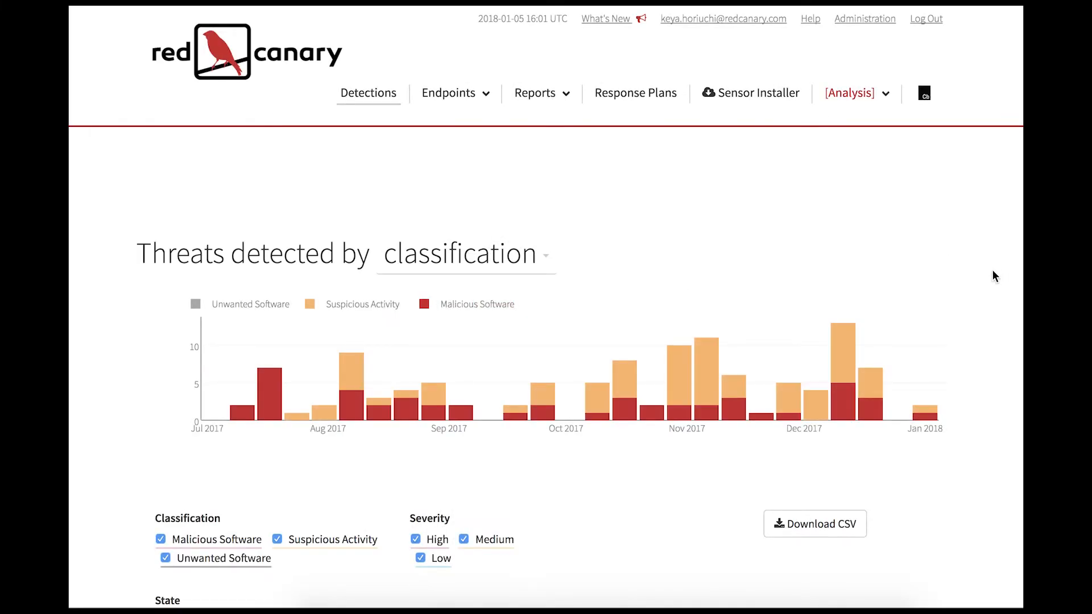
- Open the DEMO-366 suspicious launchctl activity report and review the Affected Endpoint and Related User for lambs-mac.local
scroll("down", 3)
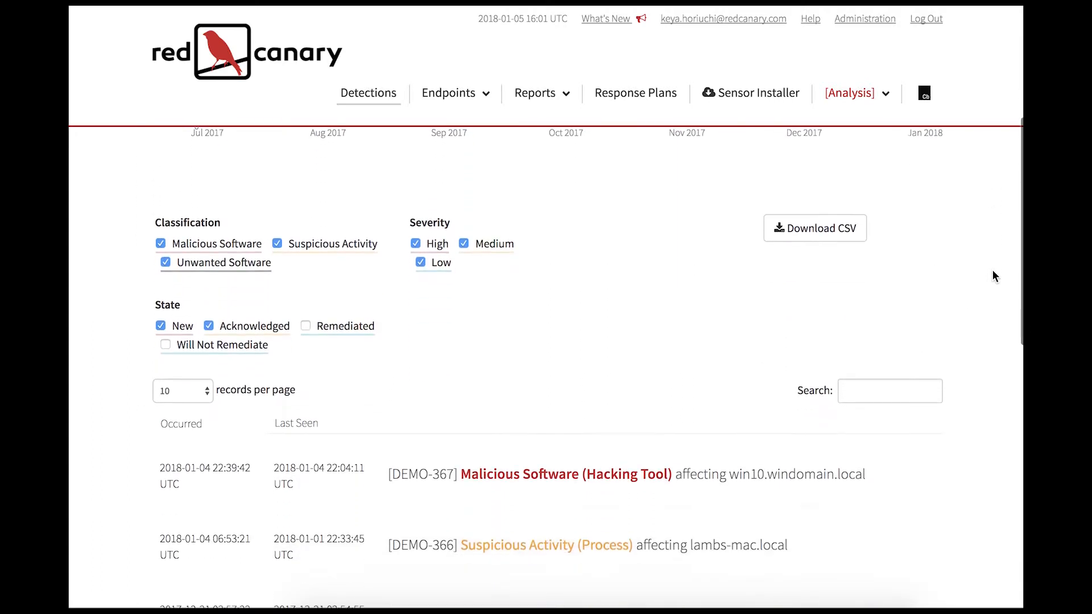
scroll("up", 3)
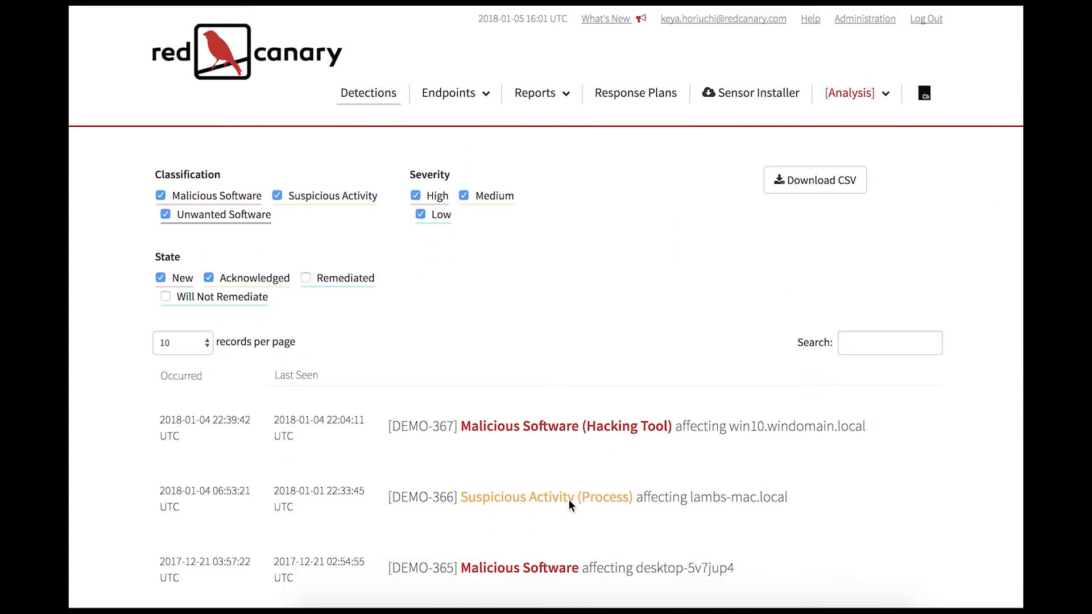
left_click(545, 497)
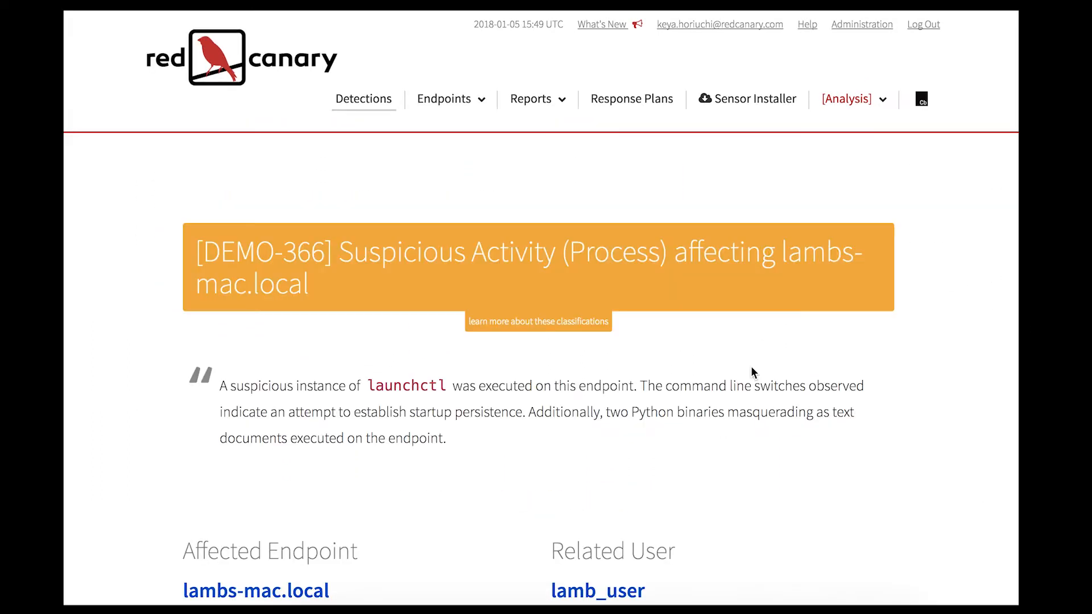
mouse_move(978, 495)
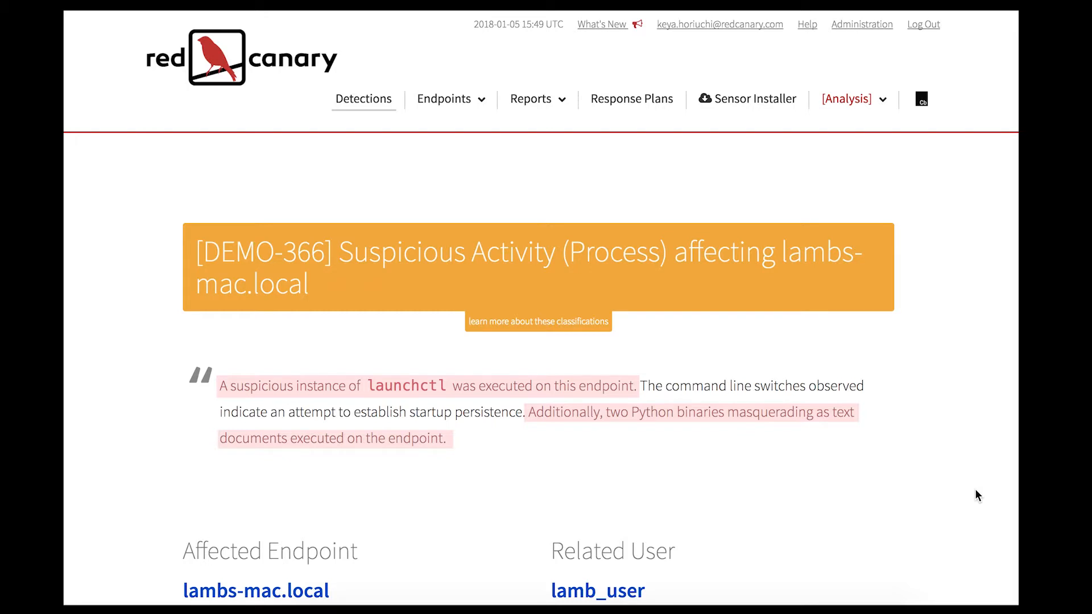
scroll("down", 3)
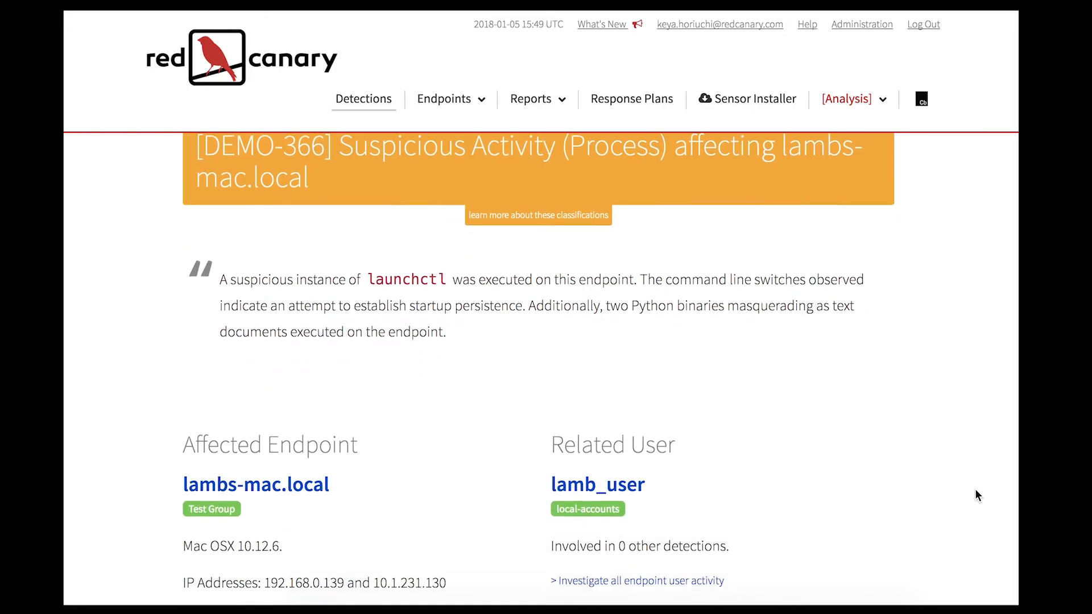
scroll("down", 3)
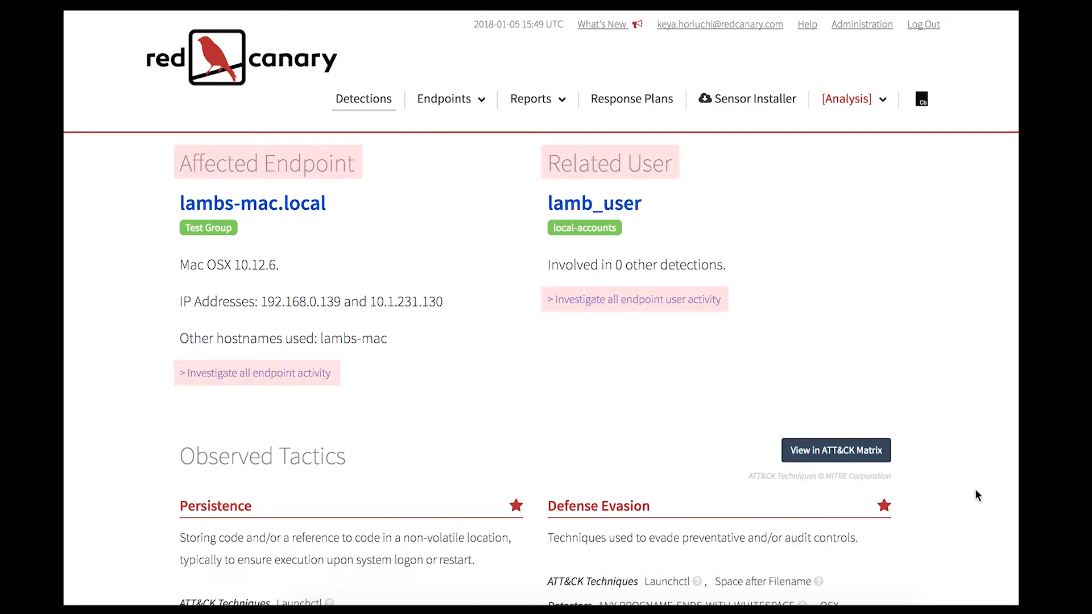
scroll("down", 3)
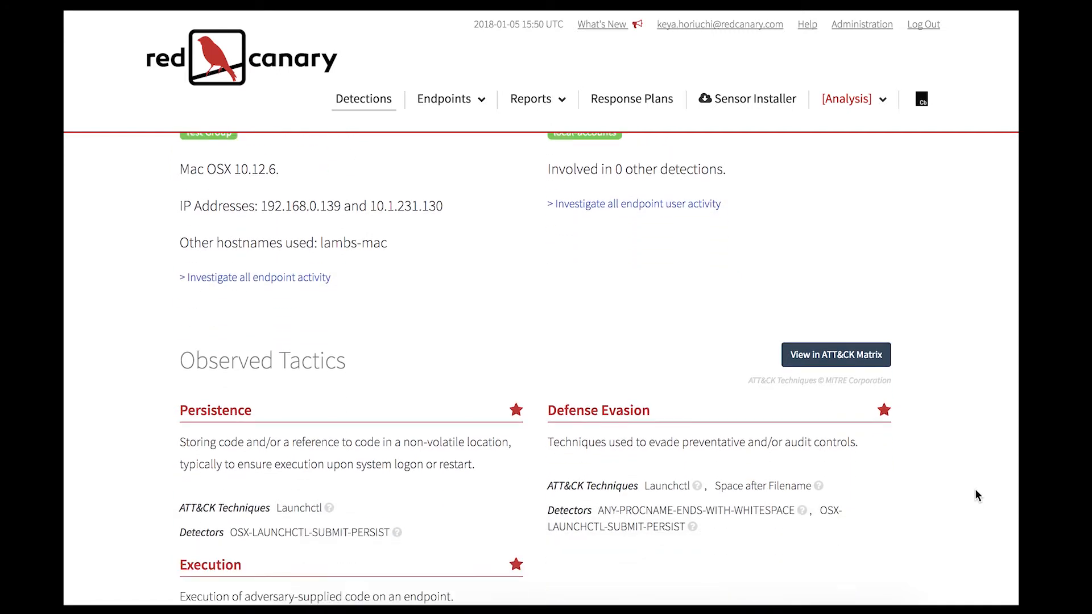
scroll("down", 3)
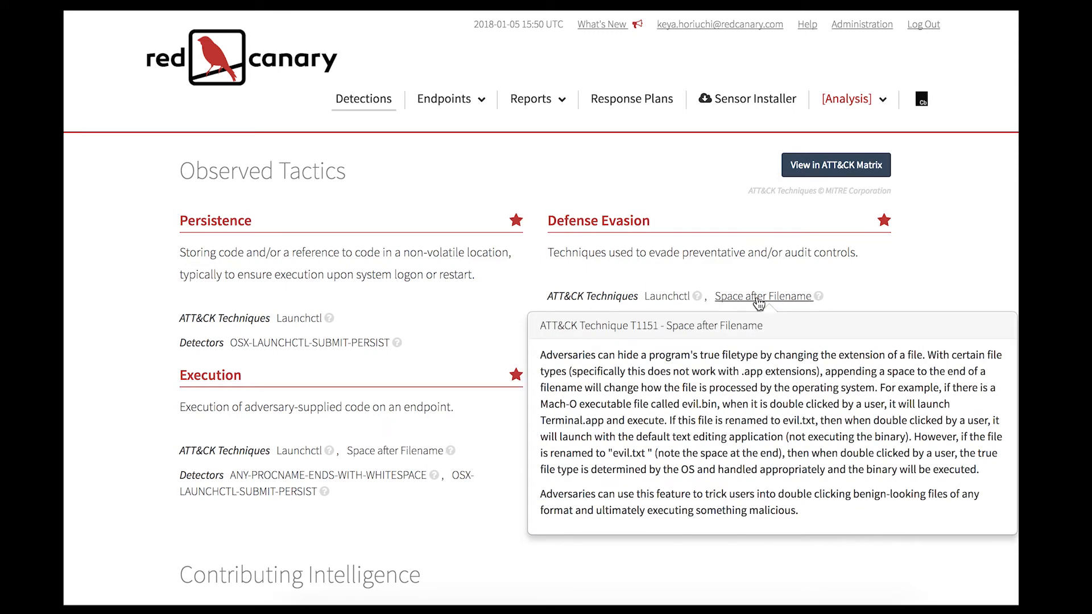
mouse_move(868, 283)
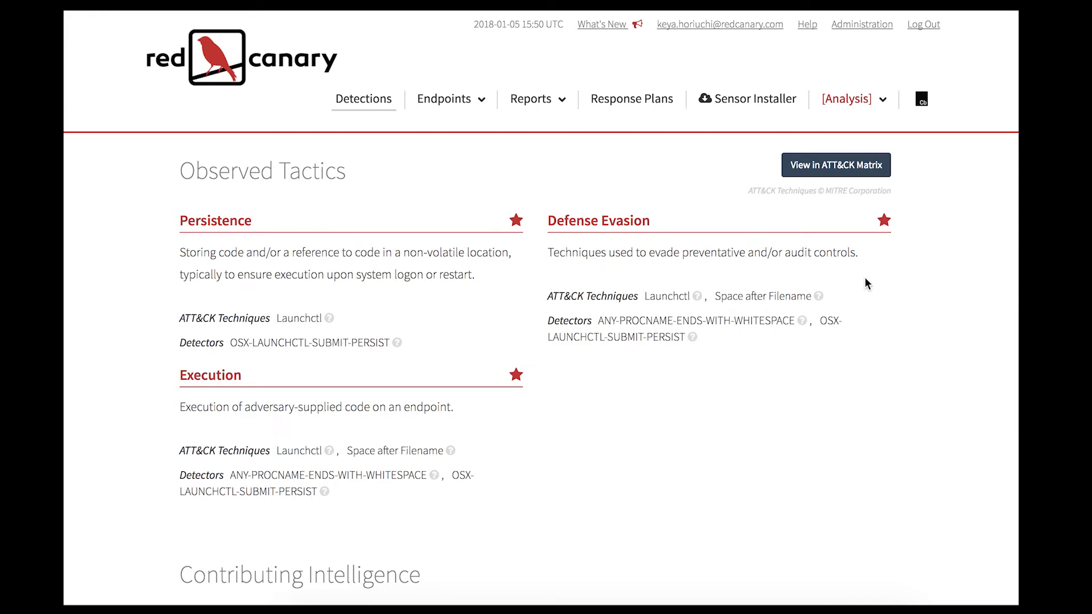
mouse_move(730, 321)
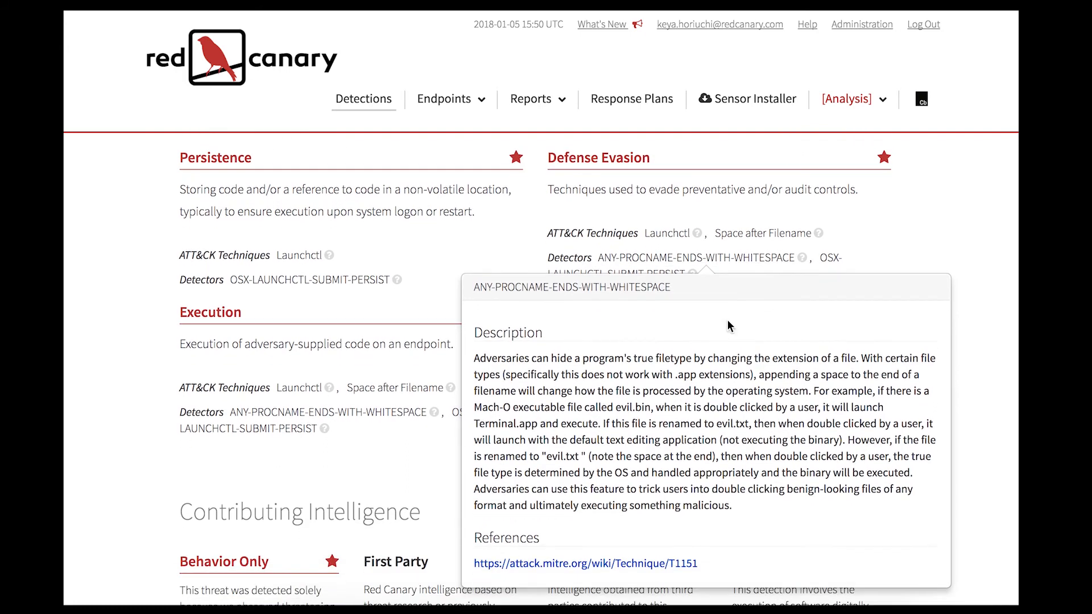
scroll("down", 3)
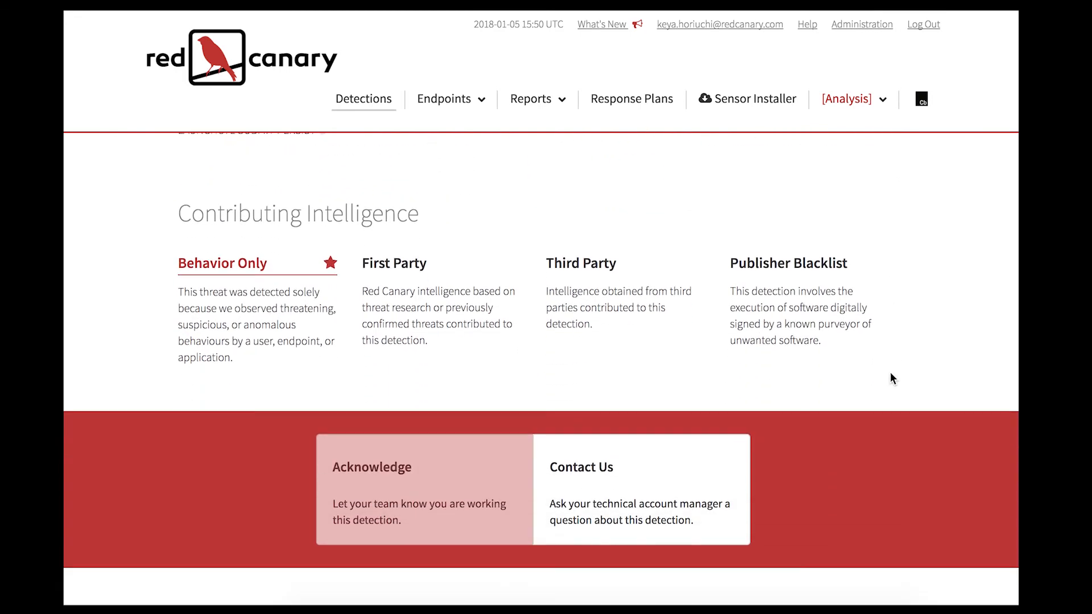
scroll("up", 3)
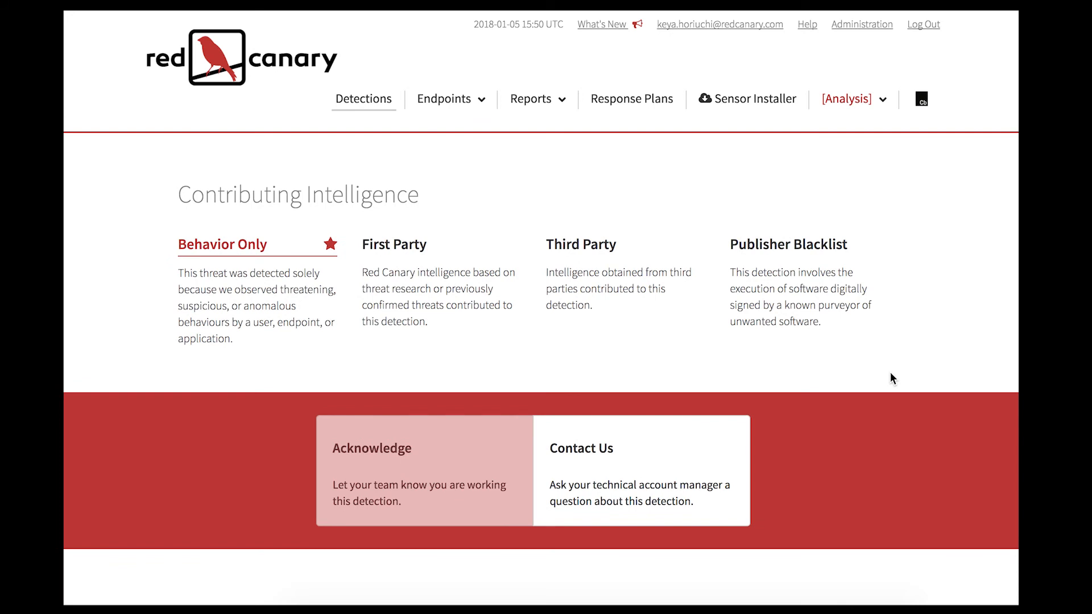